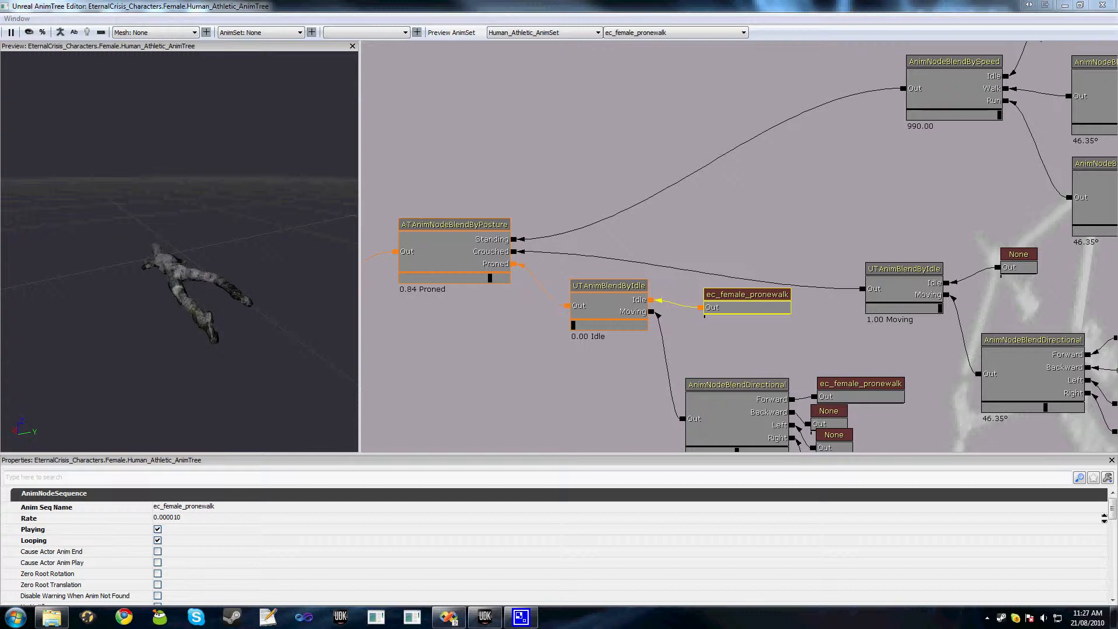
# Step: Inspect the UTAnimBlendByIdle node's Call Script Event properties
pyautogui.click(609, 303)
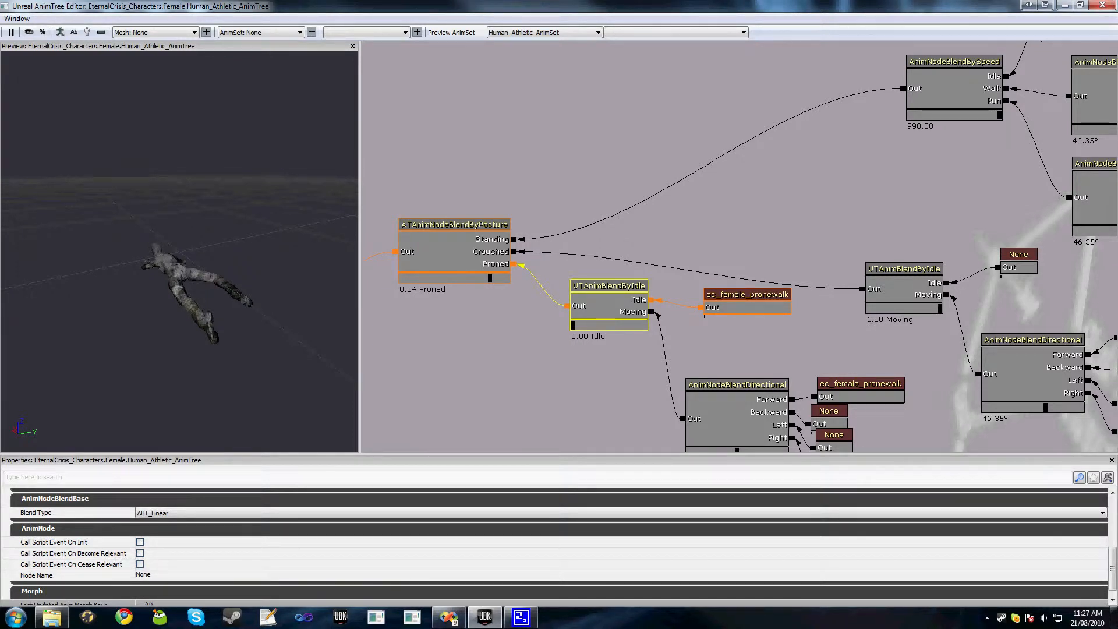
pyautogui.moveTo(107, 554)
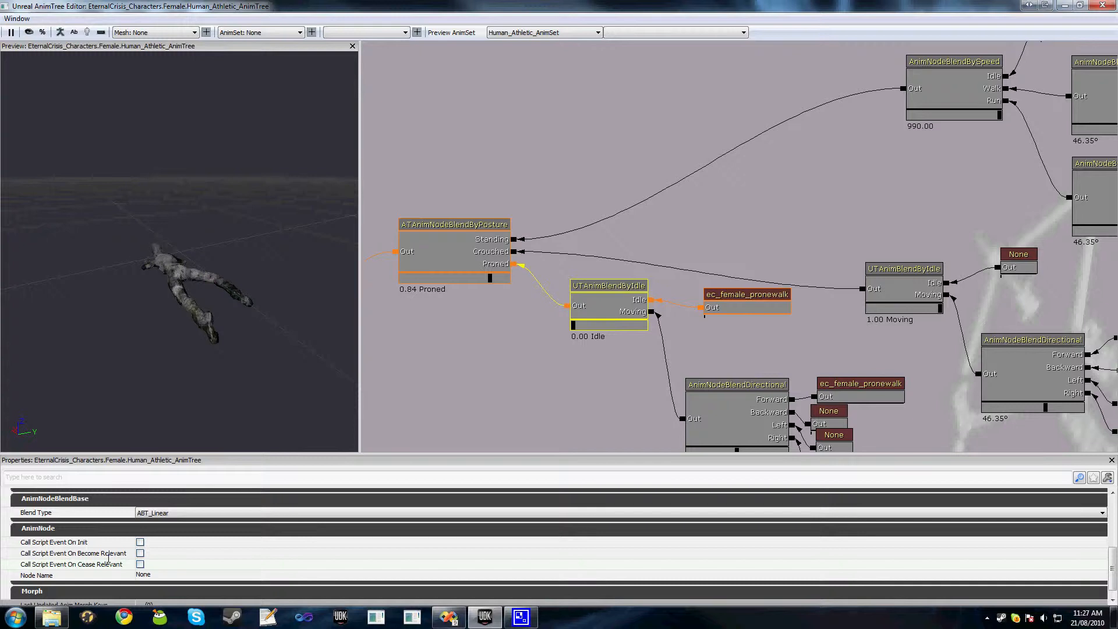
pyautogui.moveTo(519, 335)
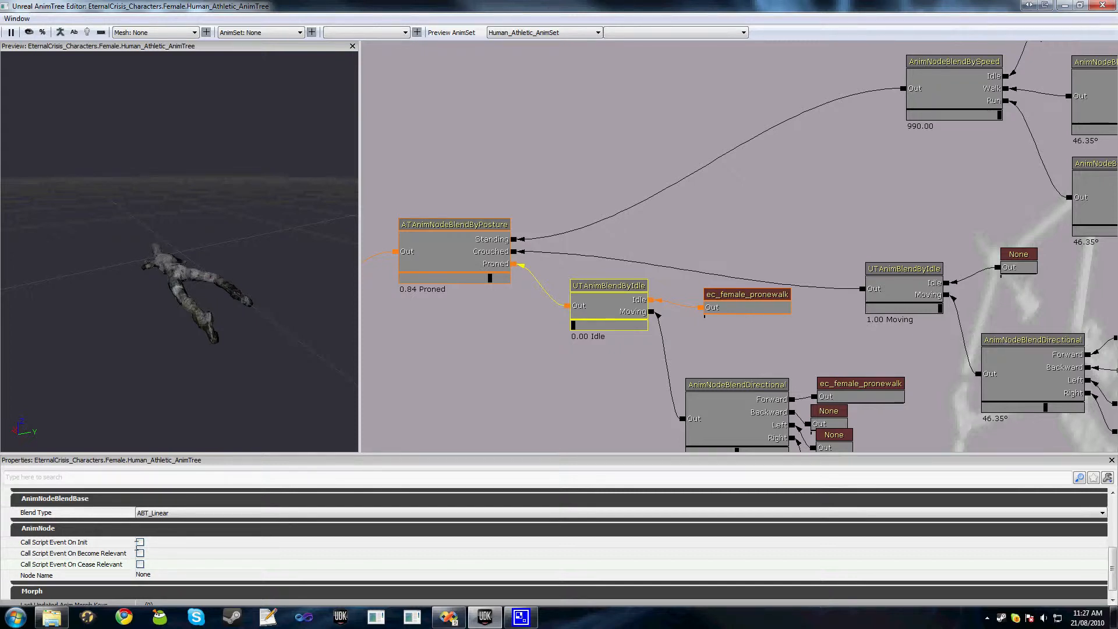
pyautogui.moveTo(140, 542)
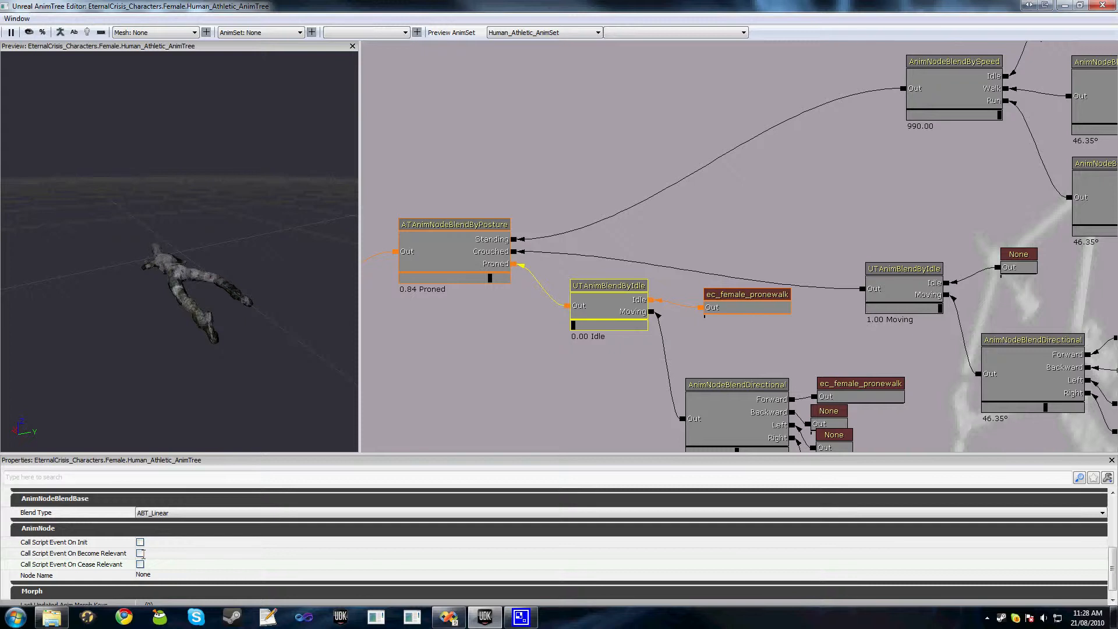
pyautogui.moveTo(151, 547)
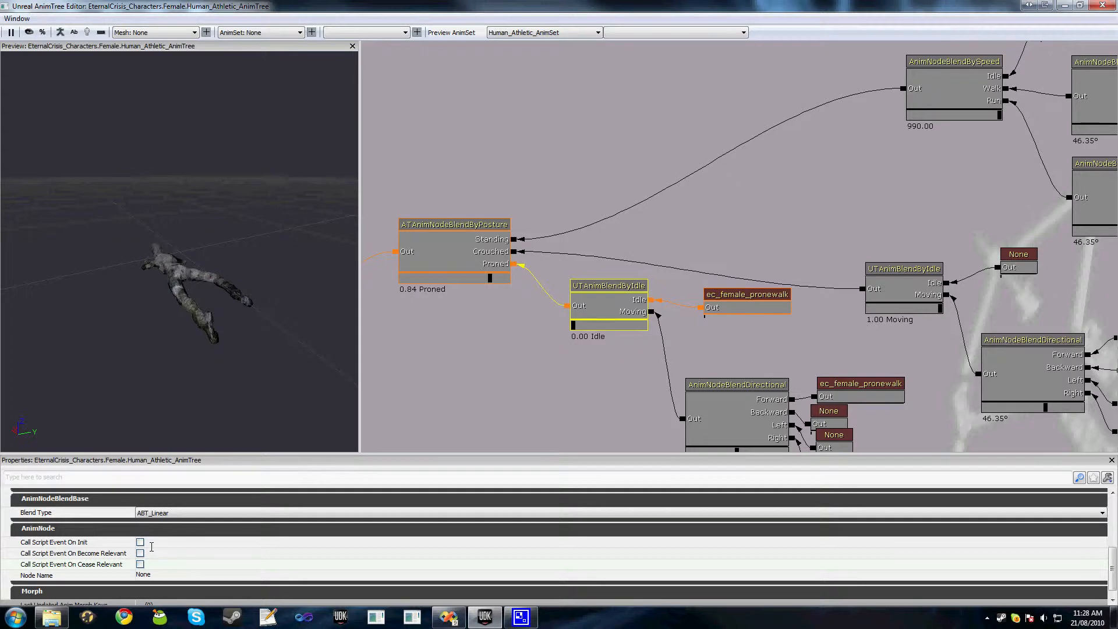
pyautogui.moveTo(164, 558)
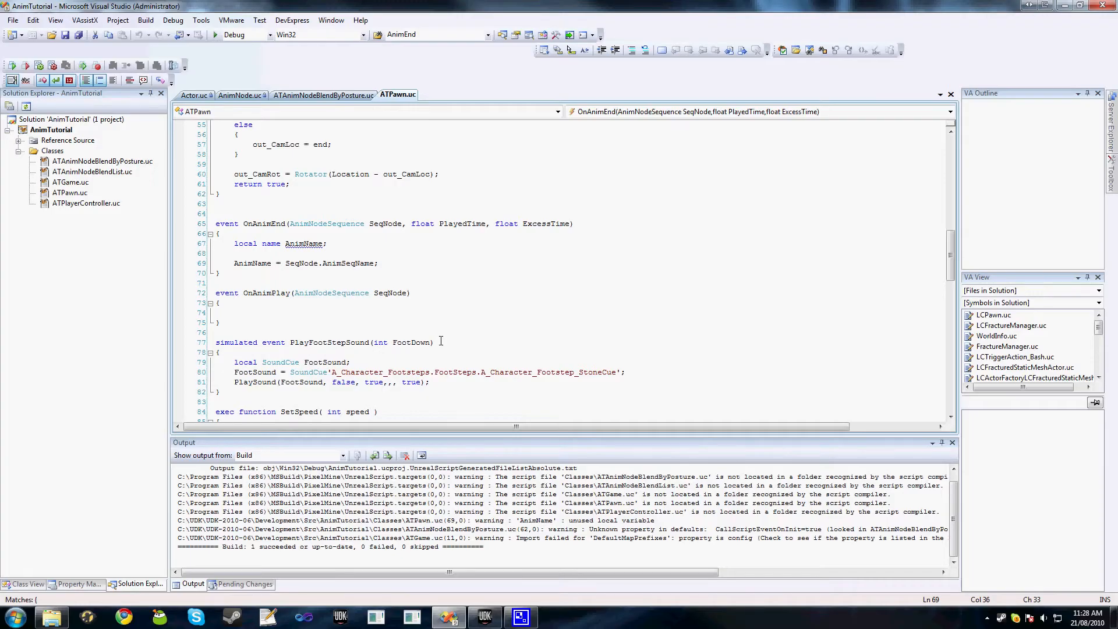
# Step: Review ATAnimNodeBlendByPosture.uc down to its defaultproperties bCallScriptEvent flags
pyautogui.click(322, 94)
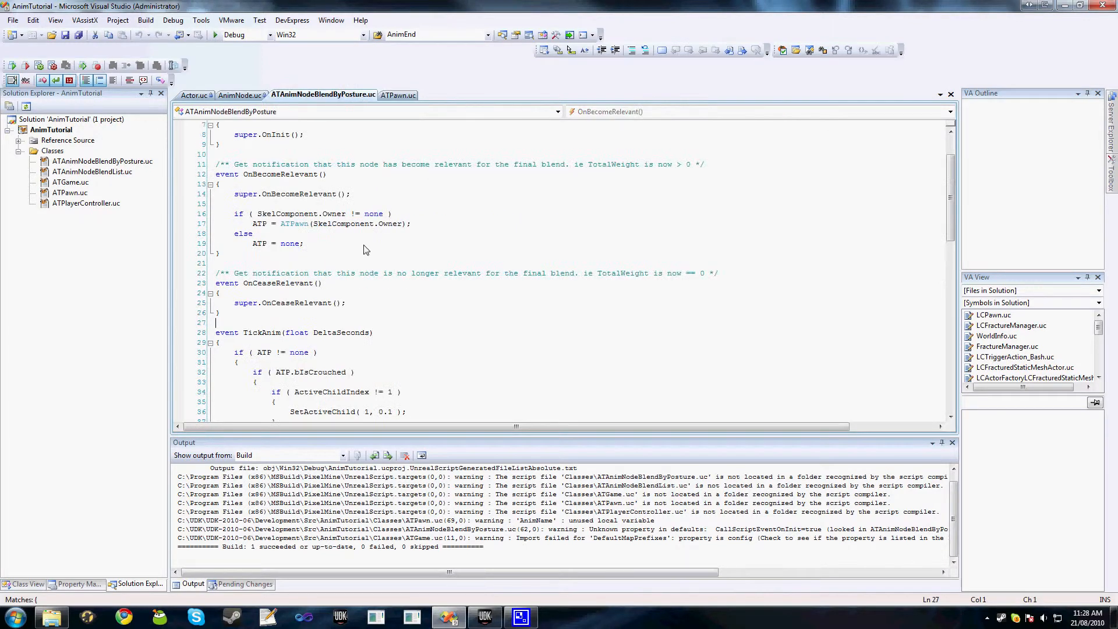
pyautogui.moveTo(302, 272)
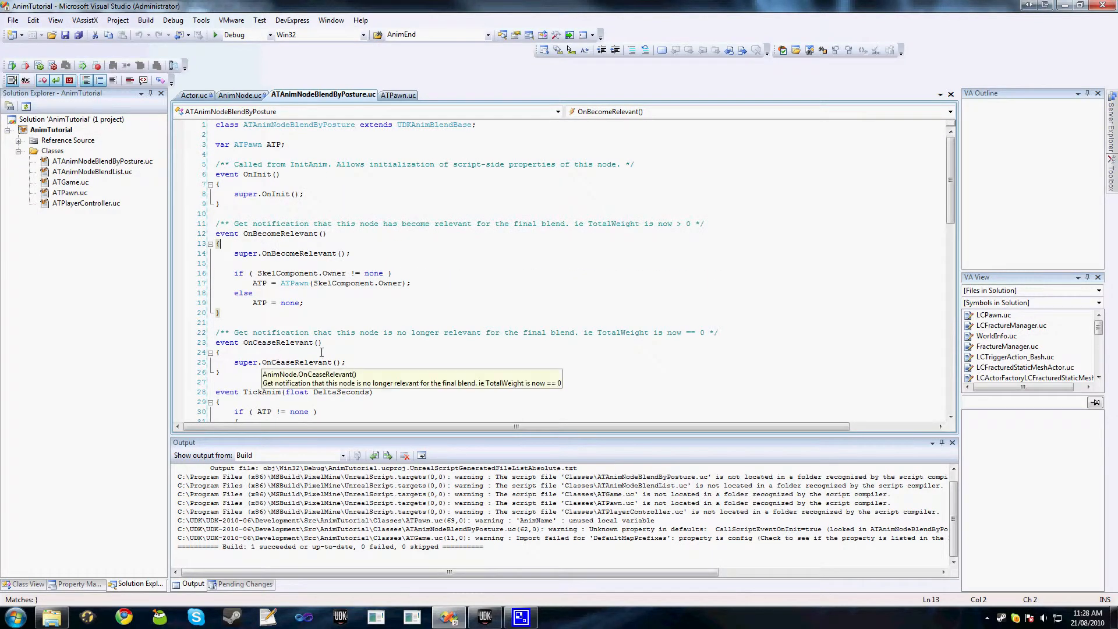
pyautogui.moveTo(337, 347)
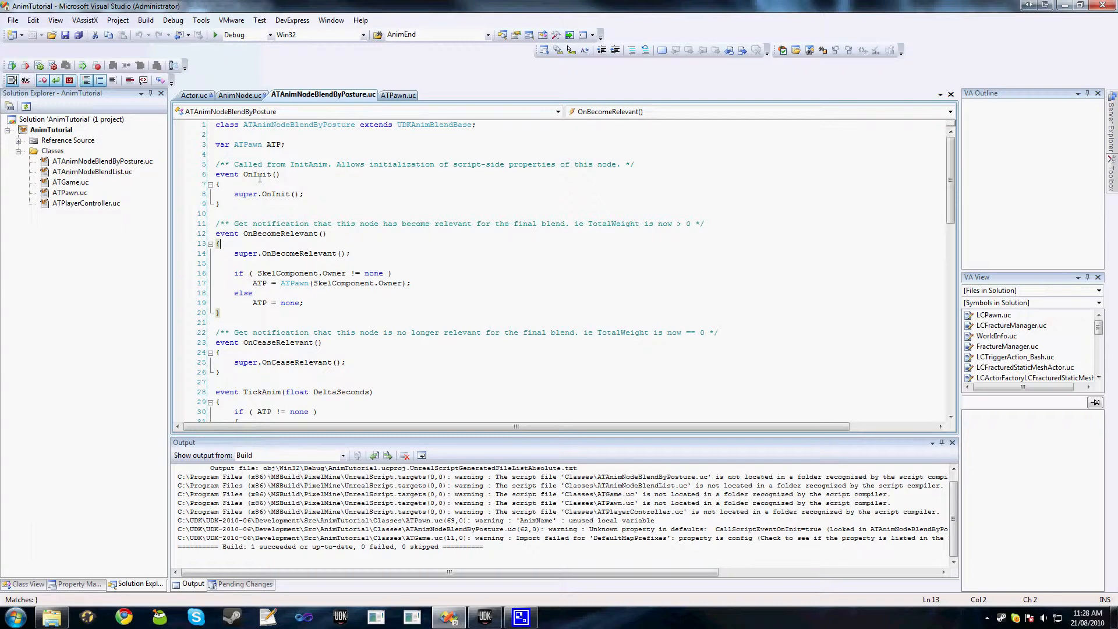
pyautogui.scroll(-3)
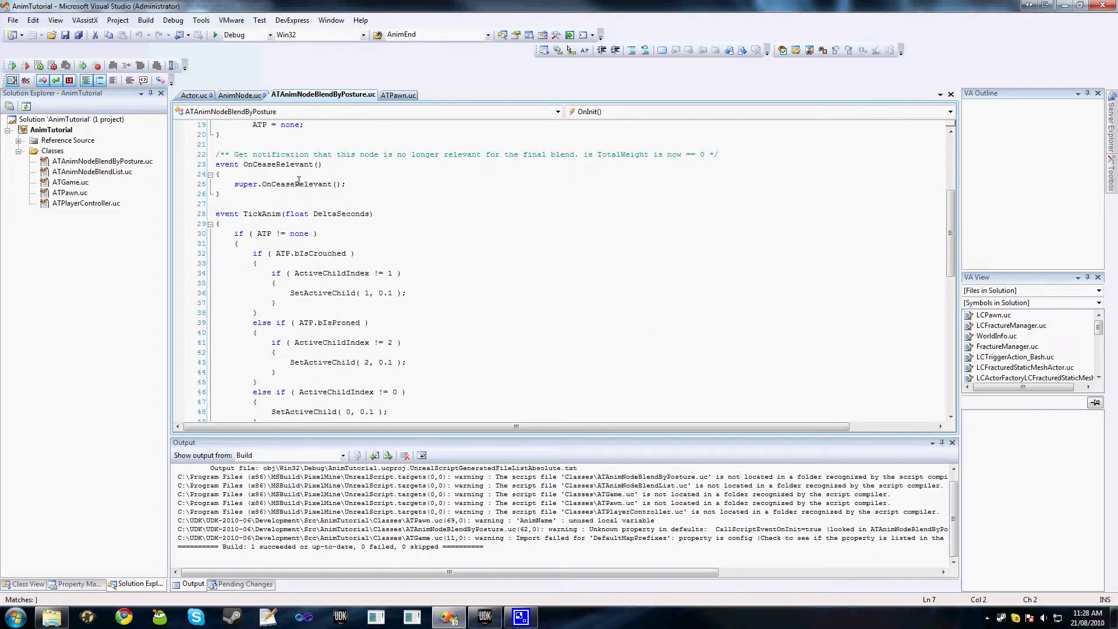
pyautogui.scroll(-3)
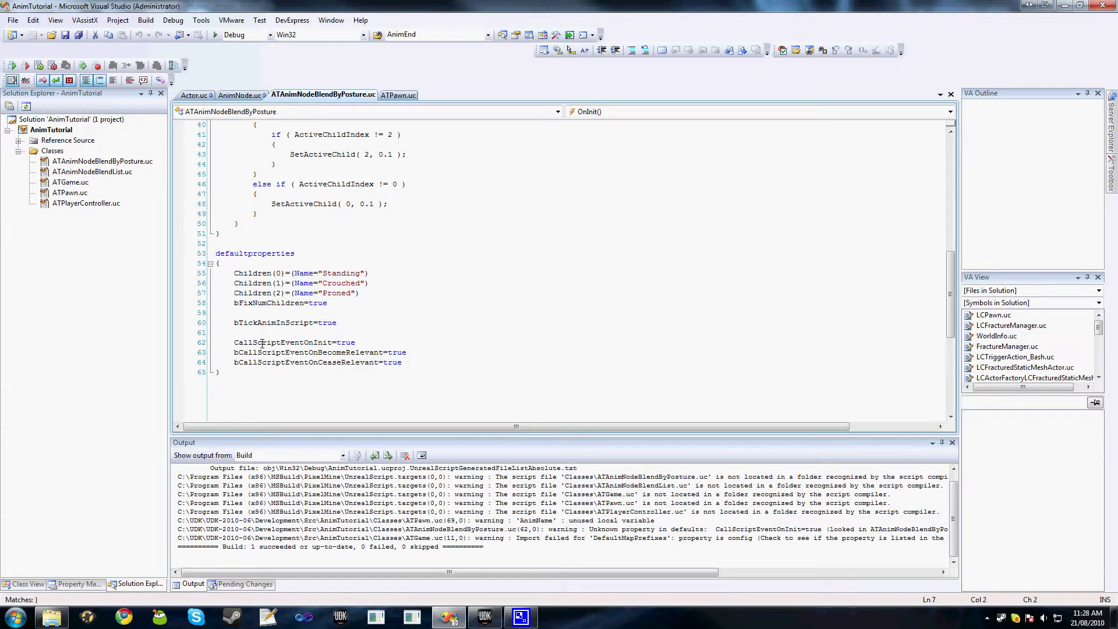
pyautogui.moveTo(269, 333)
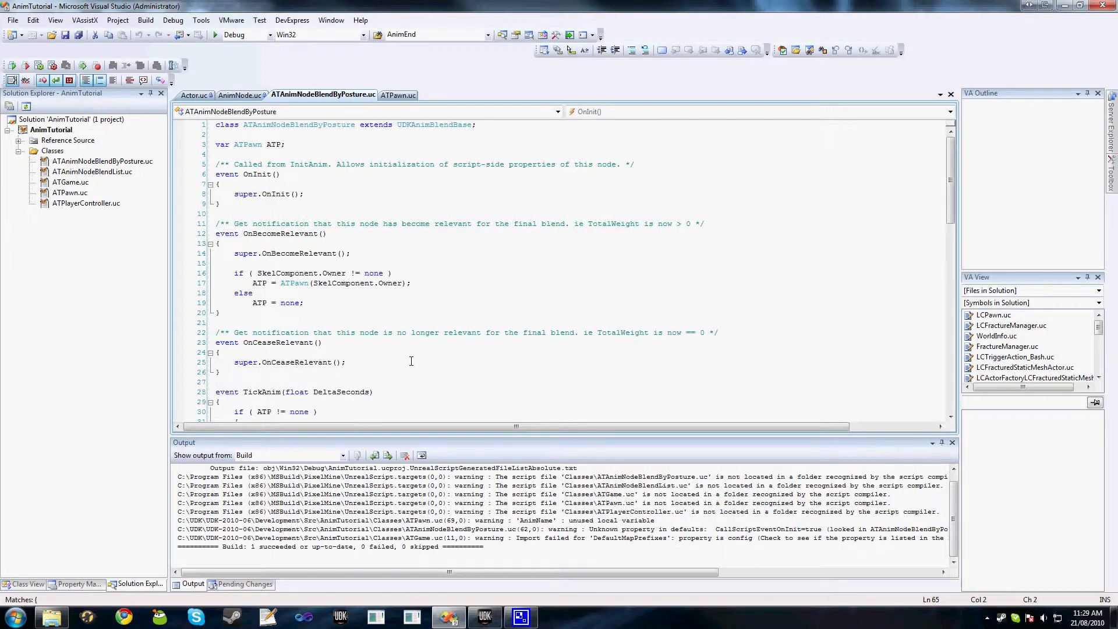
# Step: Highlight the OnBecomeRelevant if/else block that stores the owning pawn, then continue reading below
pyautogui.moveTo(234, 272); pyautogui.dragTo(303, 302)
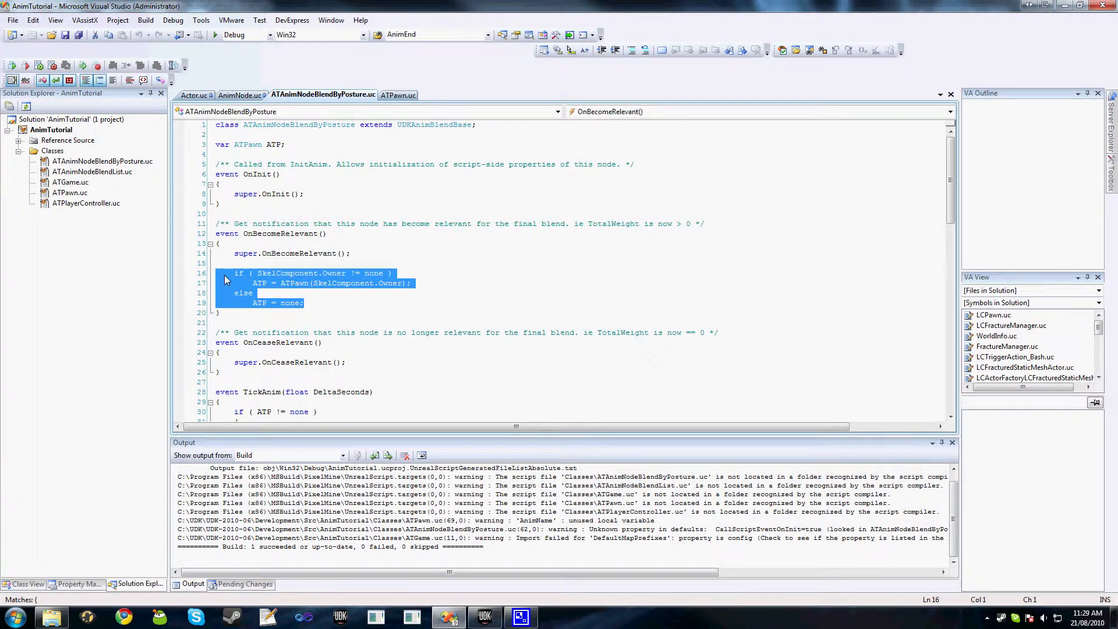
pyautogui.click(254, 293)
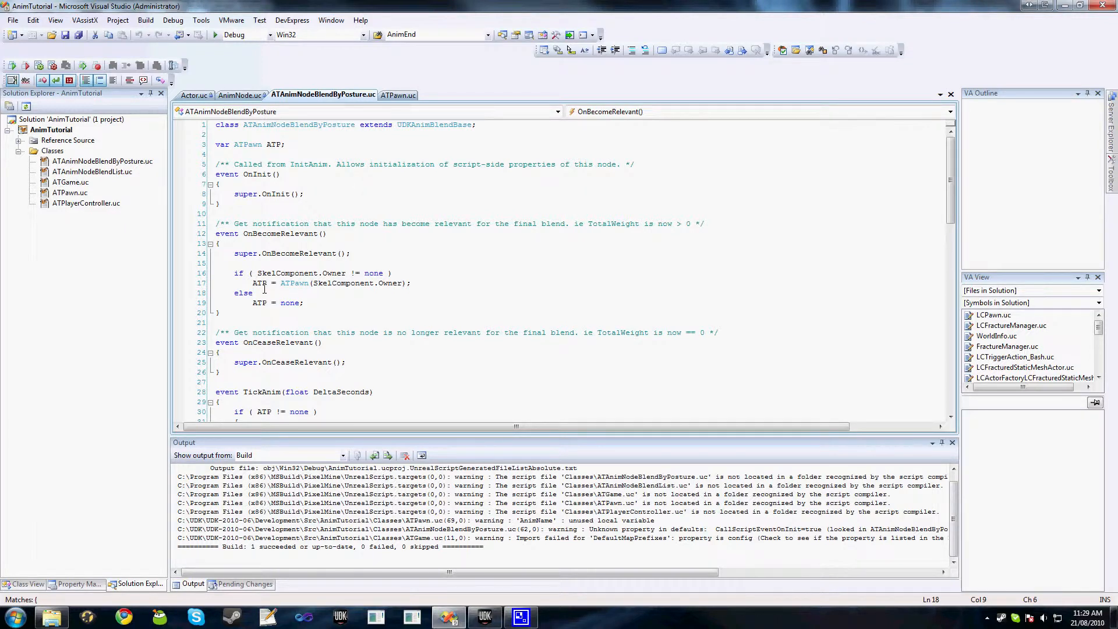
pyautogui.moveTo(296, 303)
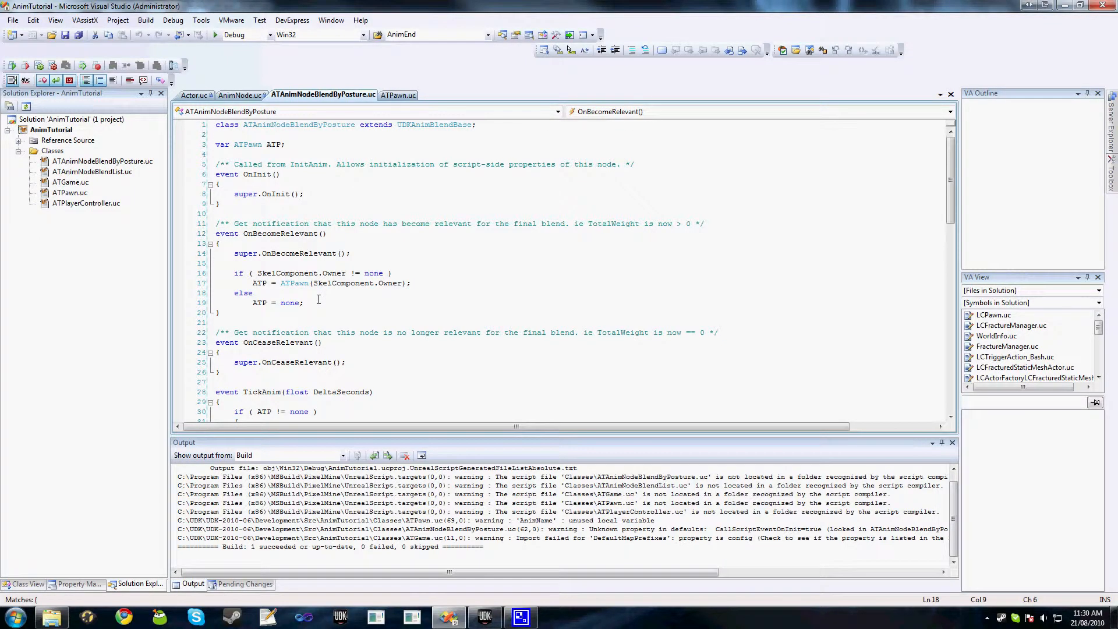
pyautogui.scroll(-3)
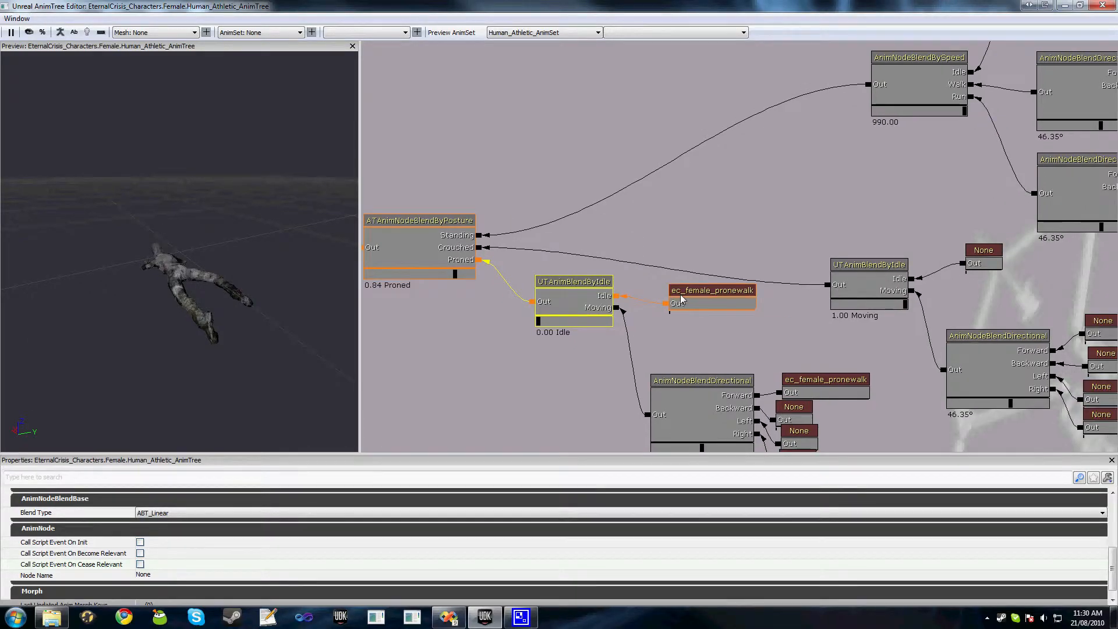
# Step: Inspect the ec_female_pronewalk node feeding the Proned branch, then return to the posture blend script
pyautogui.click(712, 290)
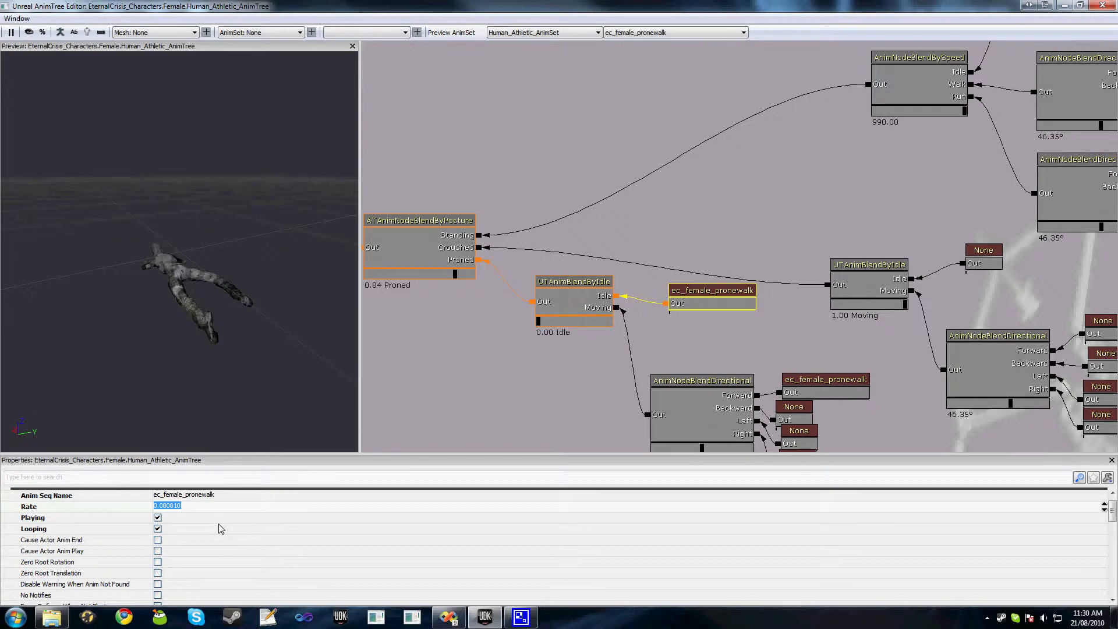
pyautogui.moveTo(86, 554)
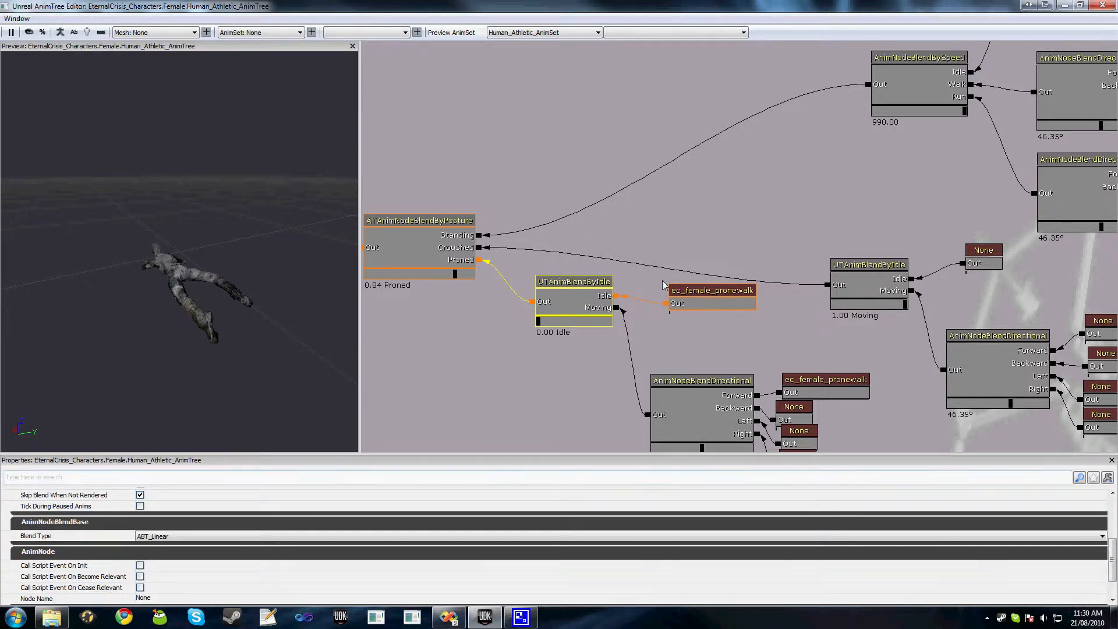
pyautogui.click(711, 290)
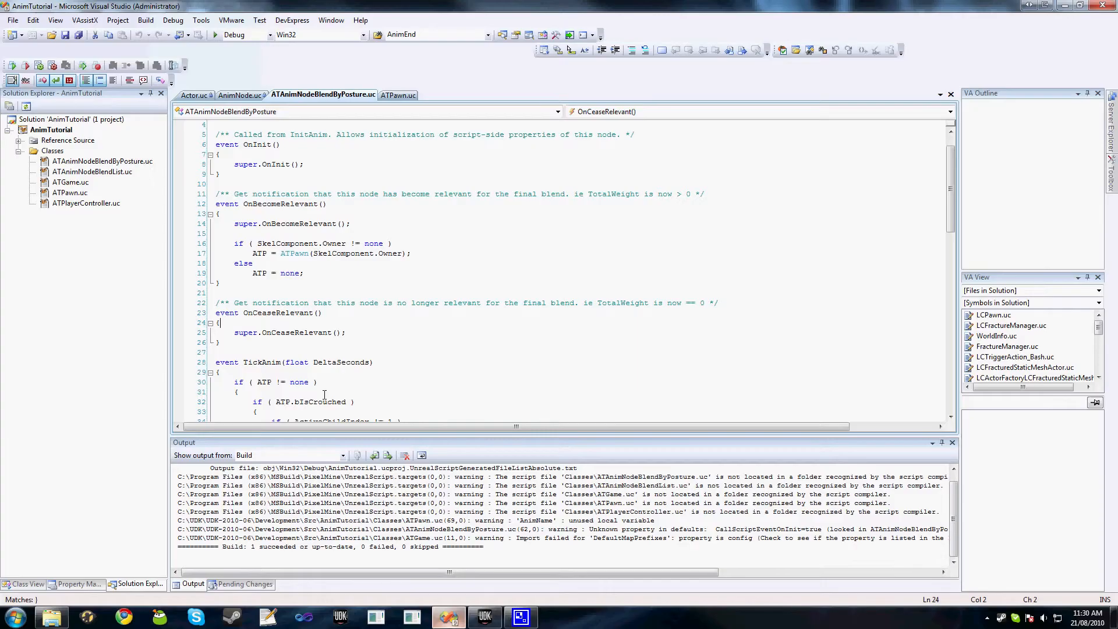
# Step: Review ATPawn.uc's OnAnimEnd and OnAnimPlay events, glancing at ATAnimNodeBlendByPosture.uc between
pyautogui.click(398, 95)
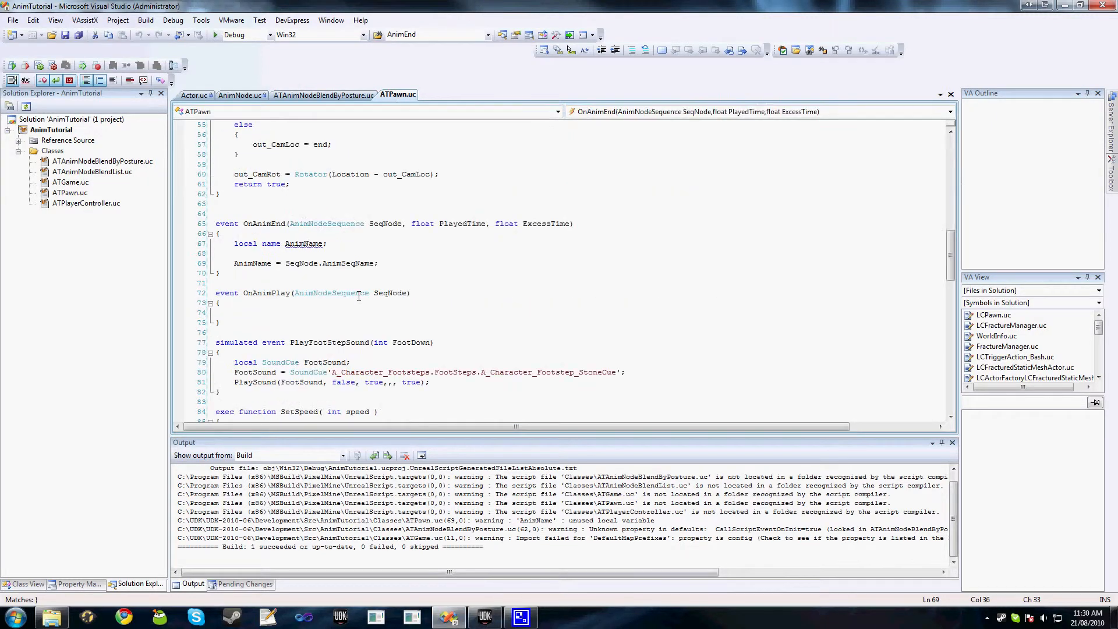
pyautogui.moveTo(357, 293)
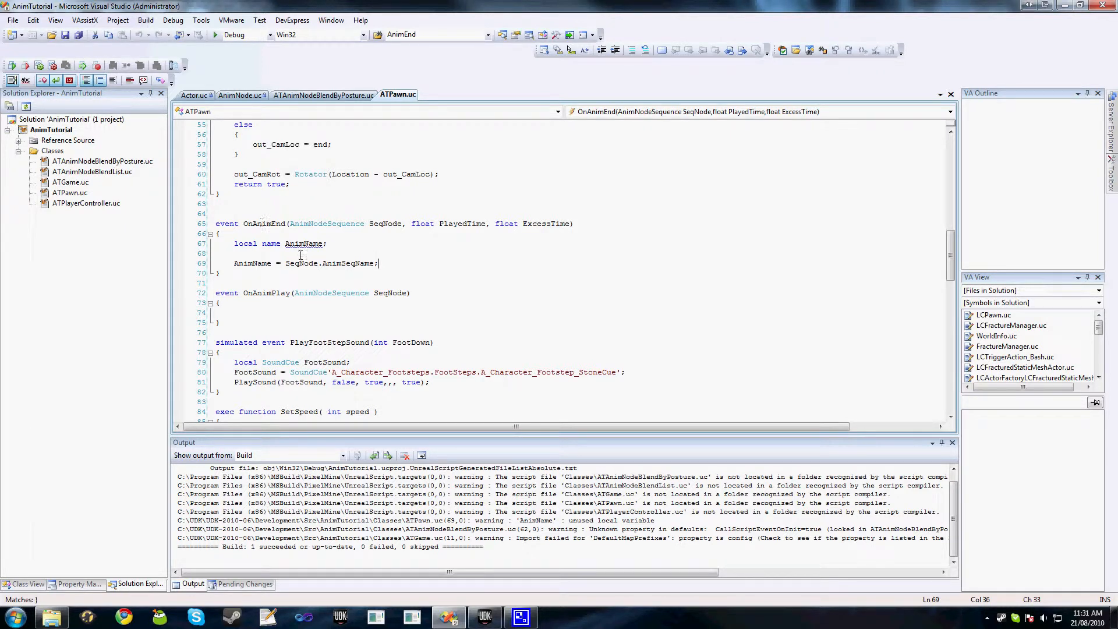
pyautogui.moveTo(273, 318)
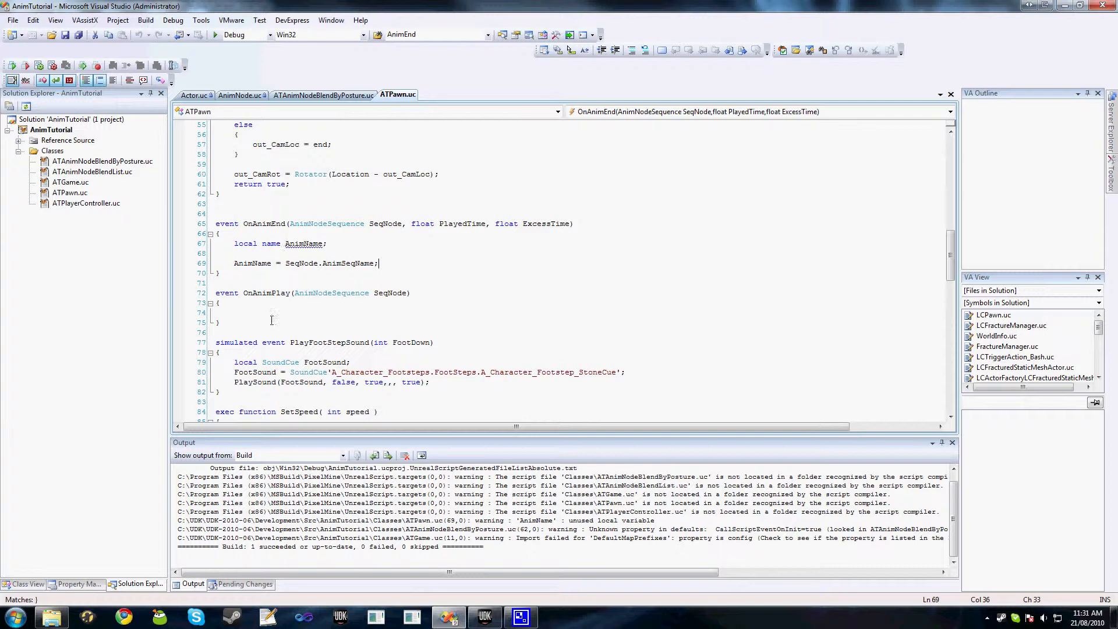
pyautogui.moveTo(281, 293)
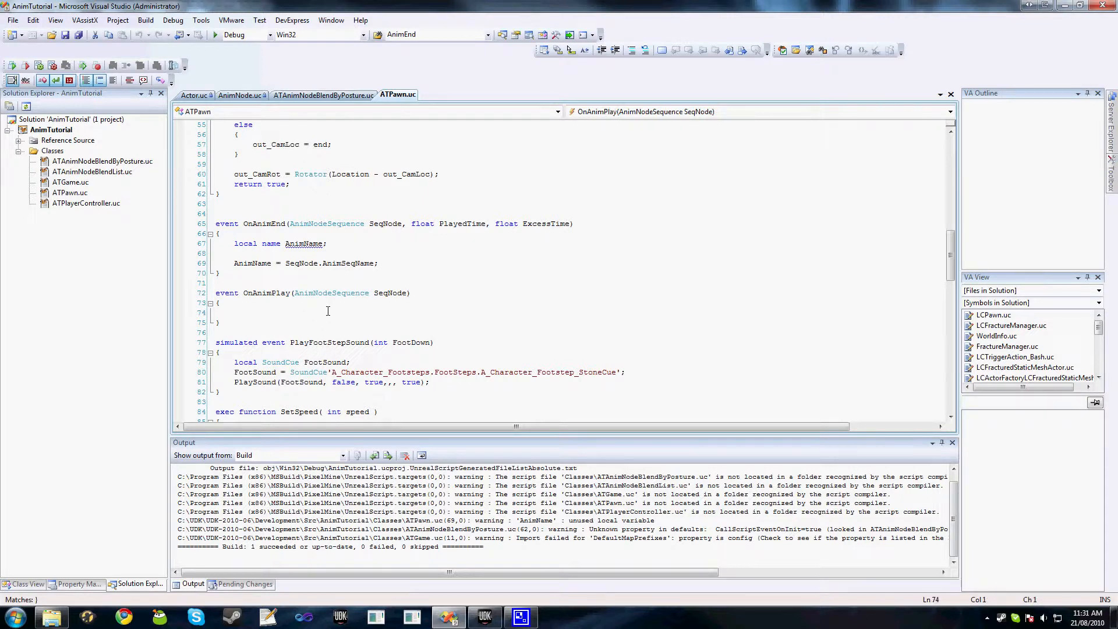
pyautogui.moveTo(248, 207)
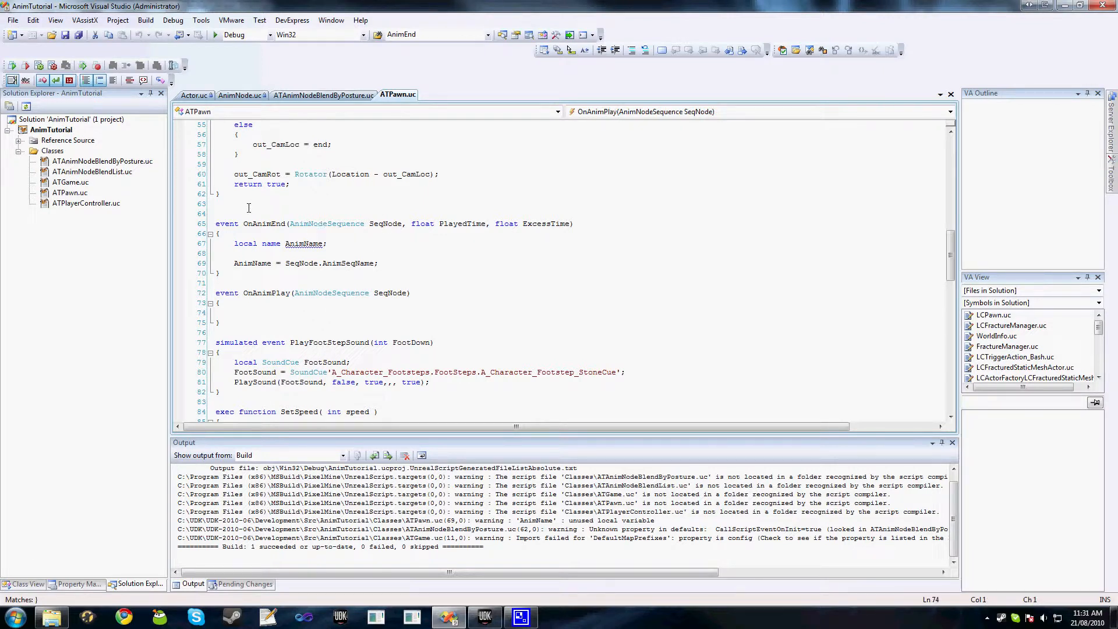
pyautogui.moveTo(326, 223)
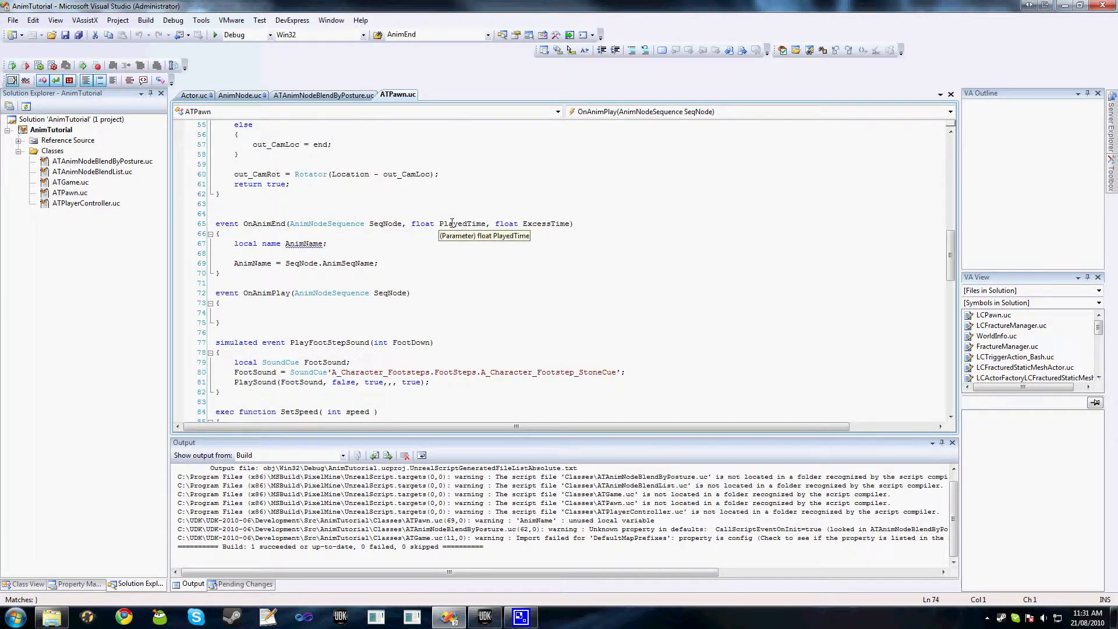
pyautogui.moveTo(564, 228)
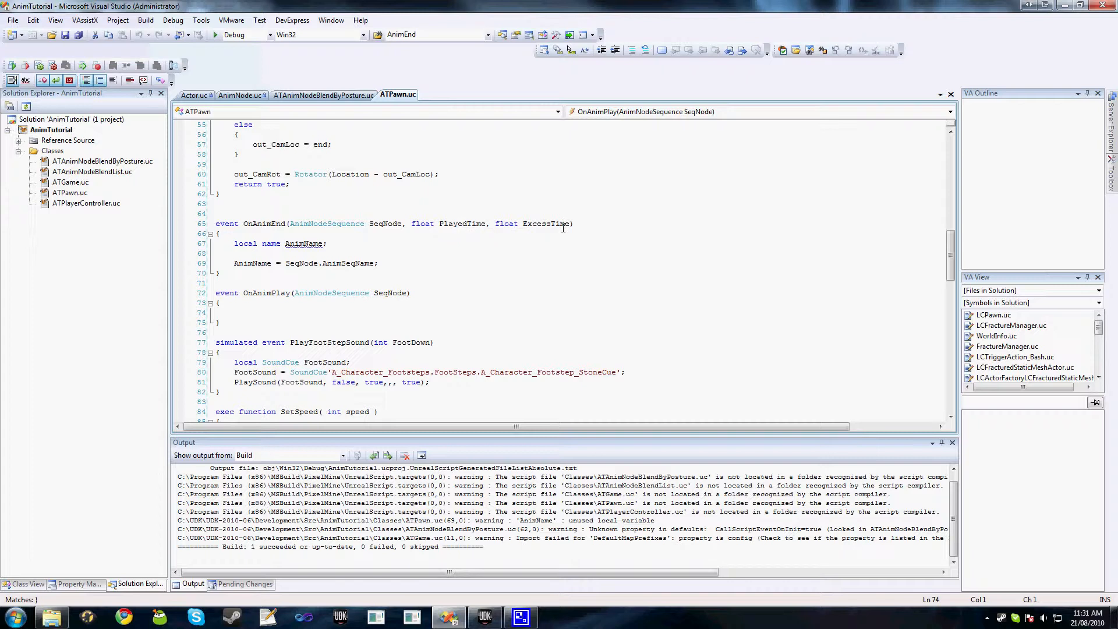
pyautogui.moveTo(555, 224)
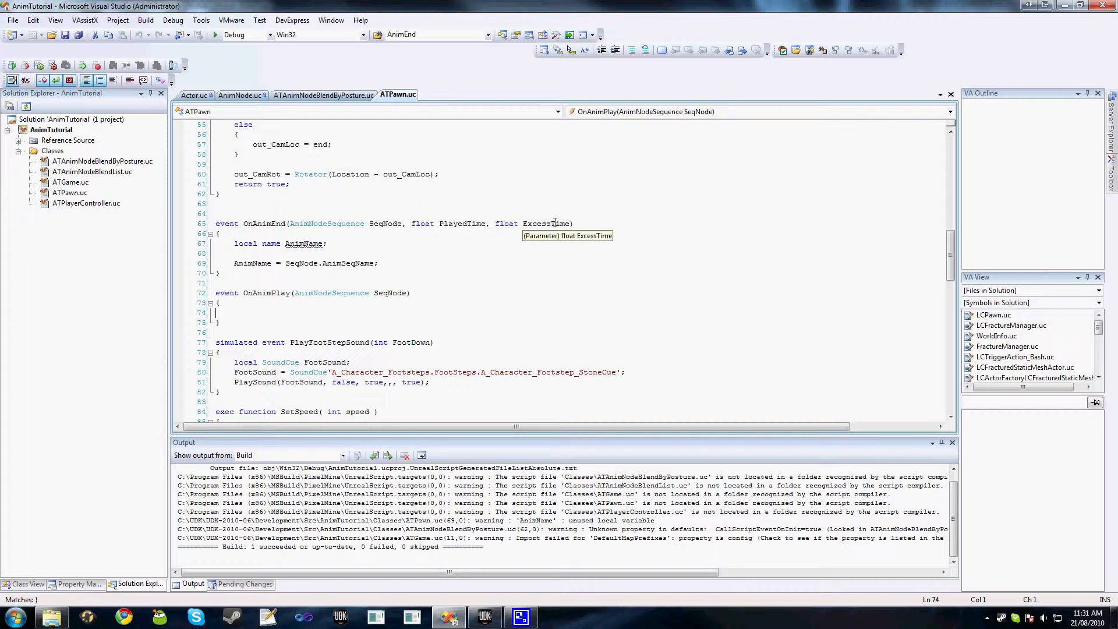
pyautogui.moveTo(310, 228)
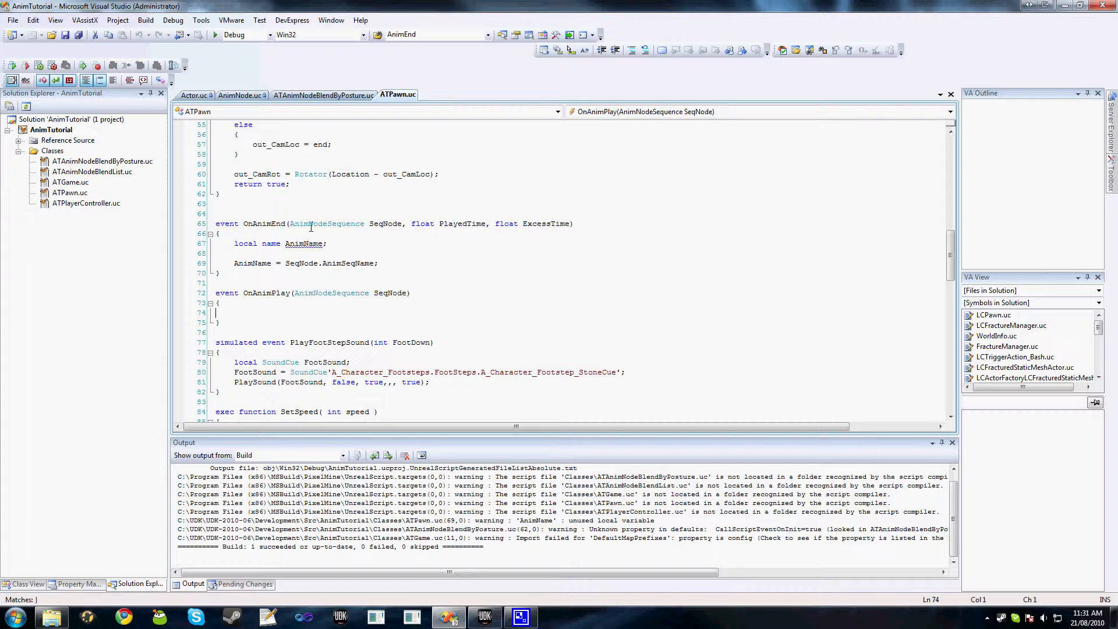
pyautogui.moveTo(328, 264)
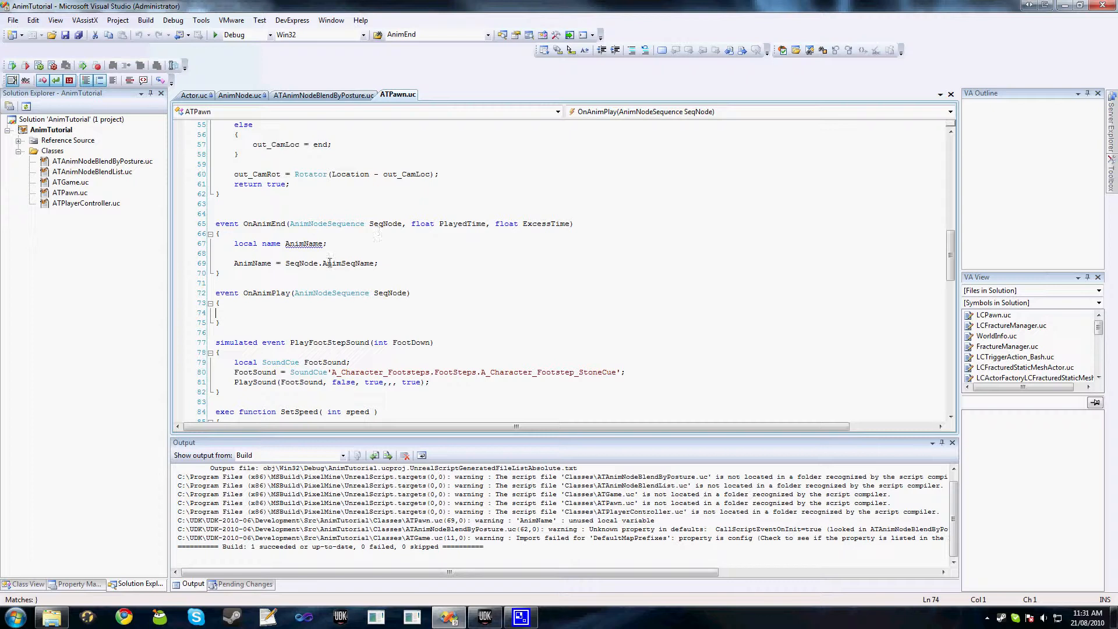
pyautogui.moveTo(350, 263)
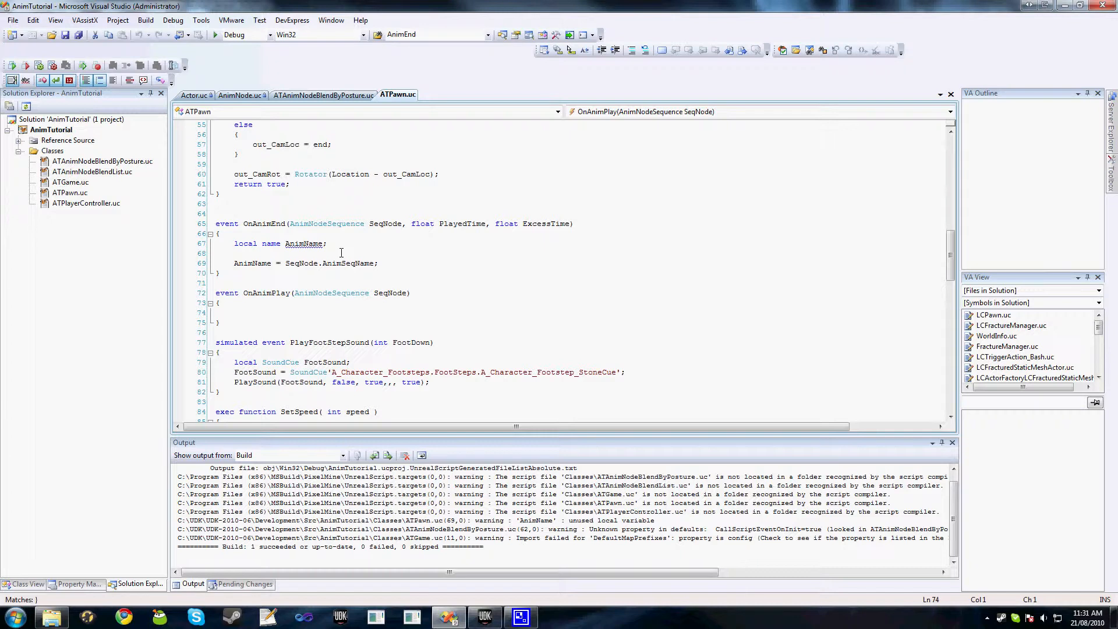
pyautogui.moveTo(436, 303)
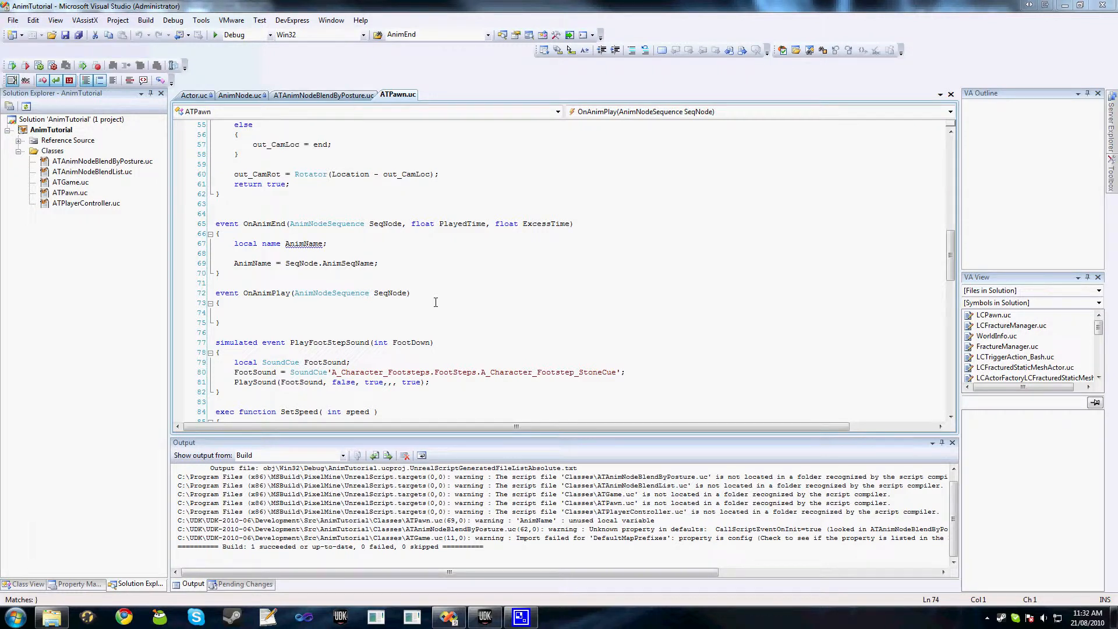
pyautogui.click(323, 95)
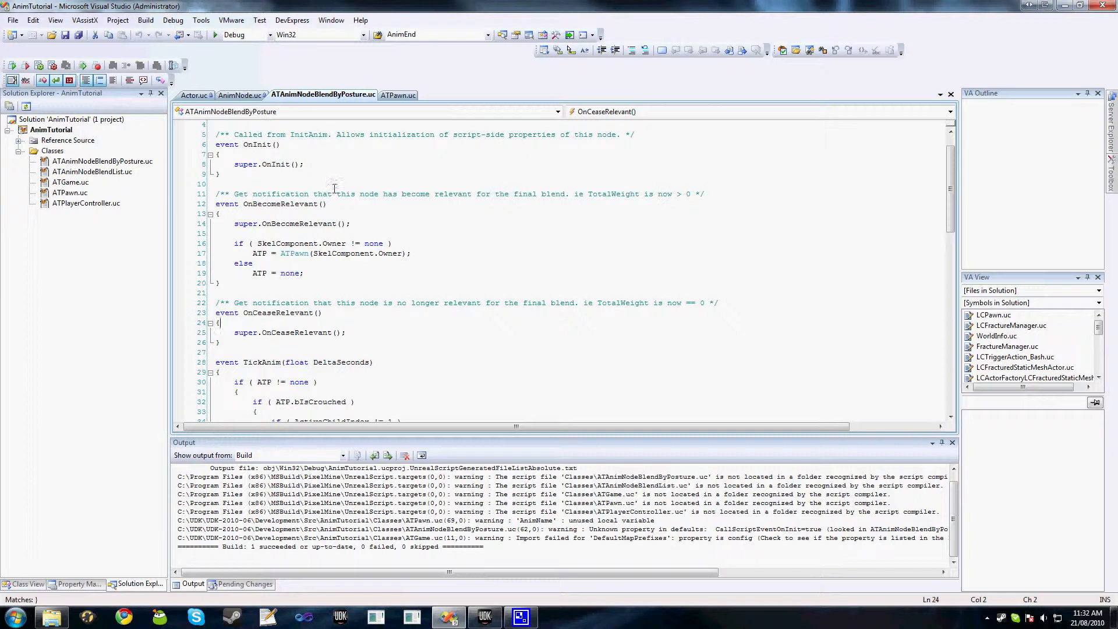
pyautogui.click(398, 95)
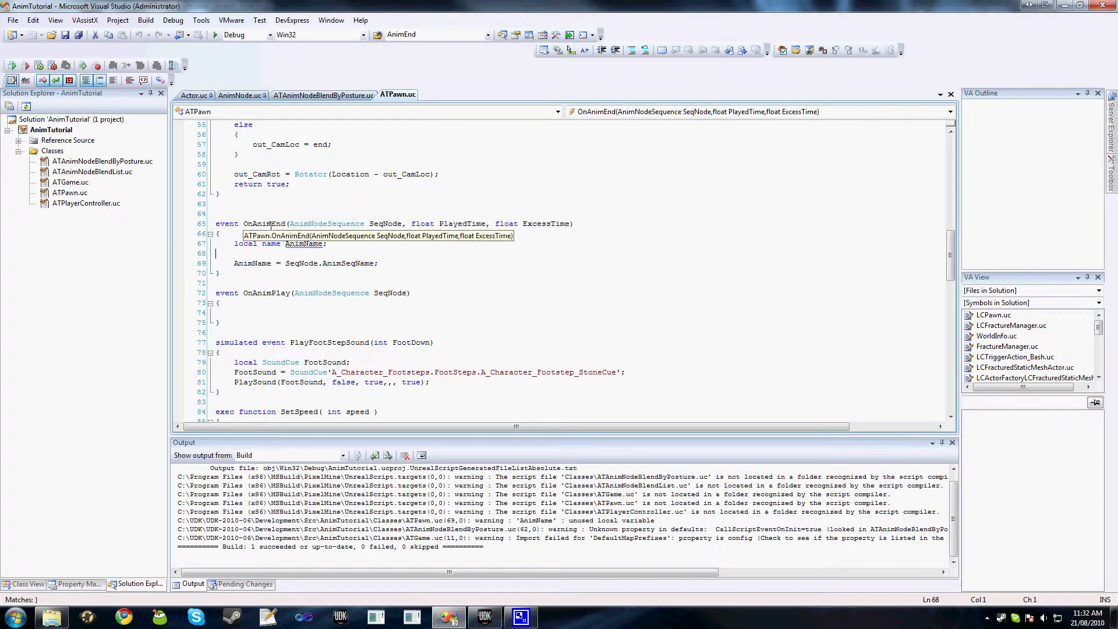
pyautogui.moveTo(270, 224)
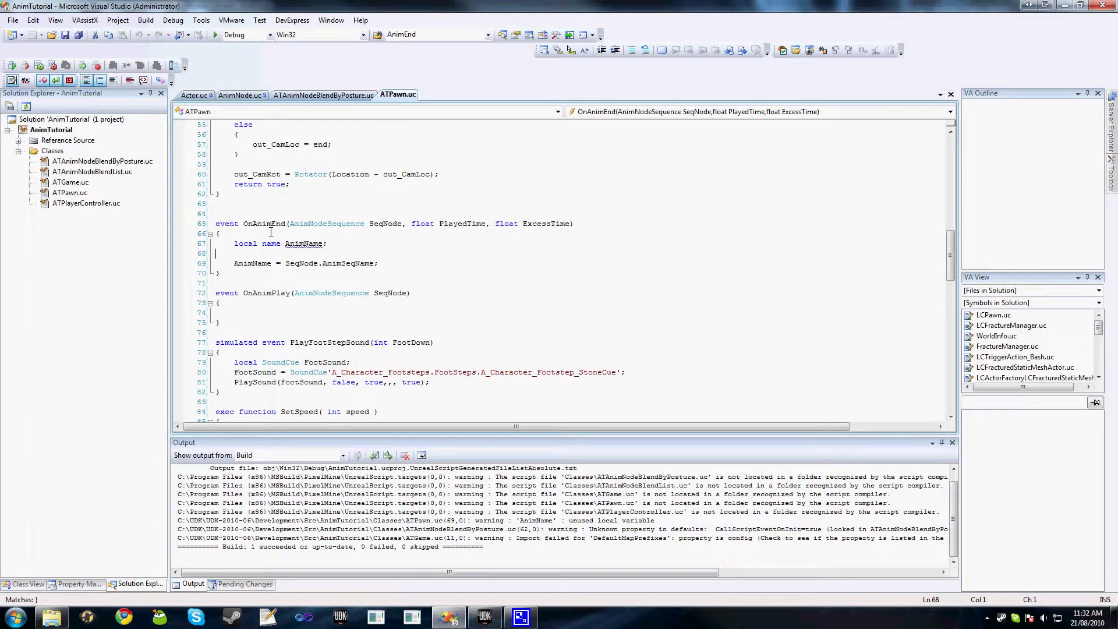